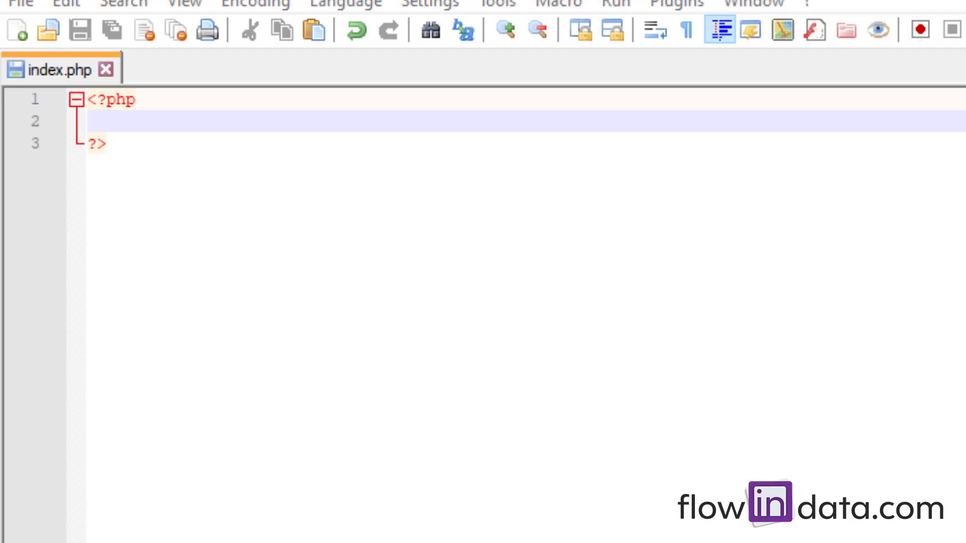
{"action": "mouse_move", "coordinate": [128, 122]}
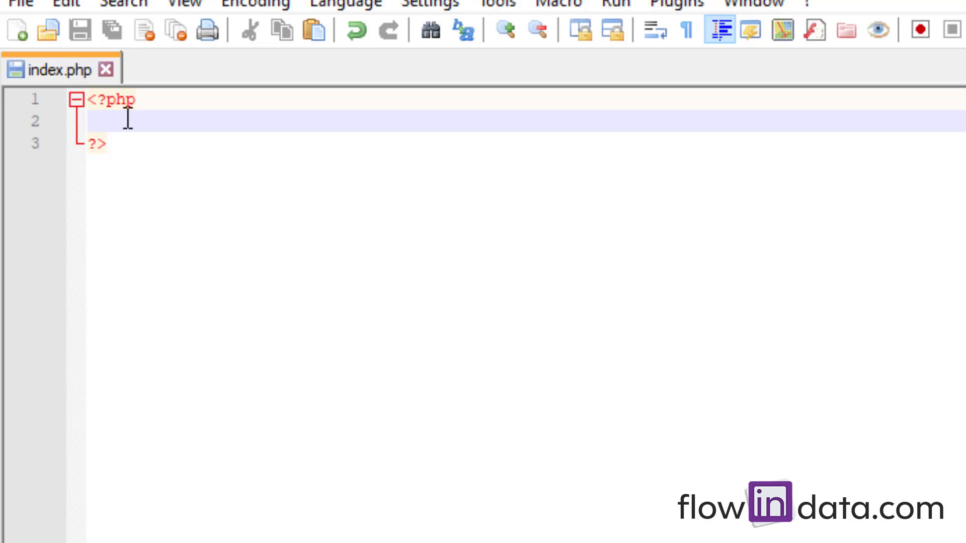
Step: Assign the string "2020-12-17" to $old_date on line 2 of the PHP block
{"action": "type", "text": "$oldd"}
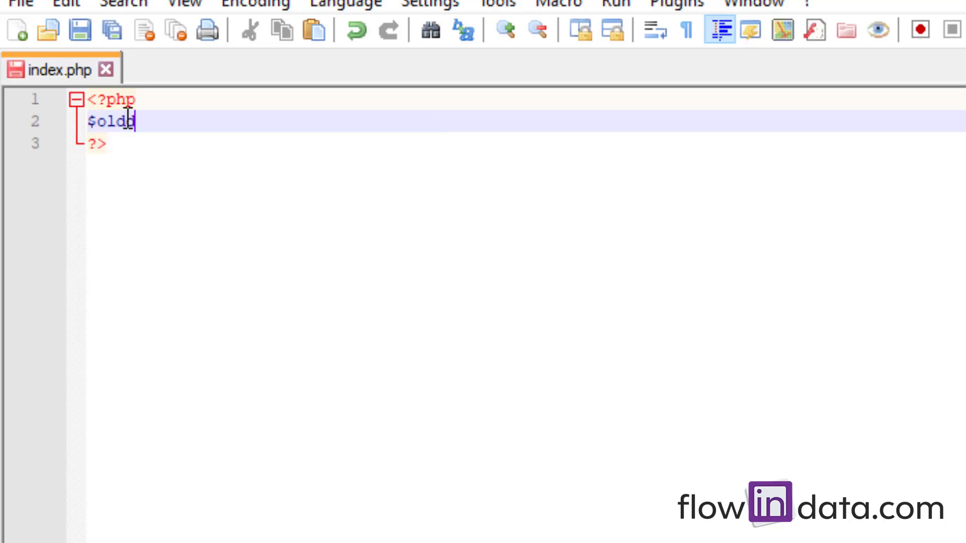
{"action": "type", "text": "_date = \"\""}
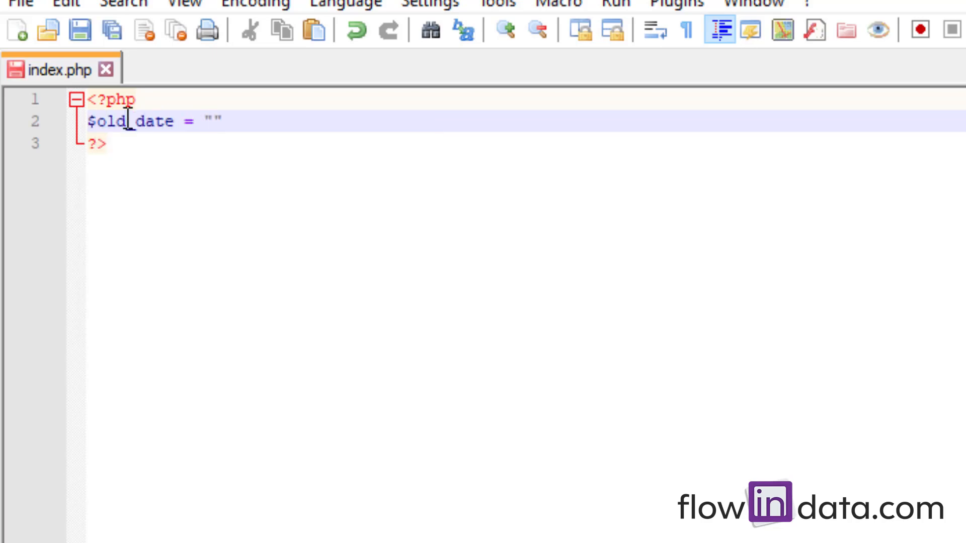
{"action": "left_click", "coordinate": [211, 121]}
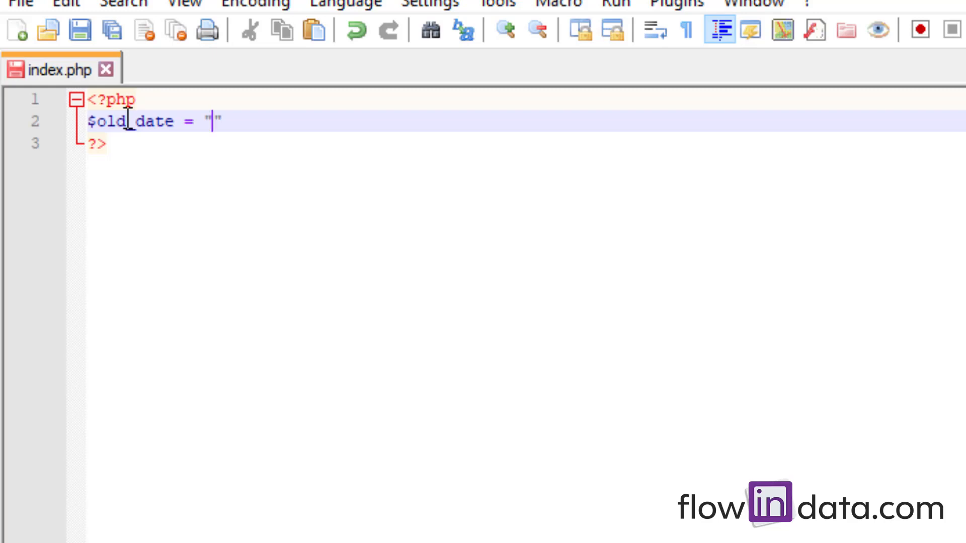
{"action": "type", "text": "2020"}
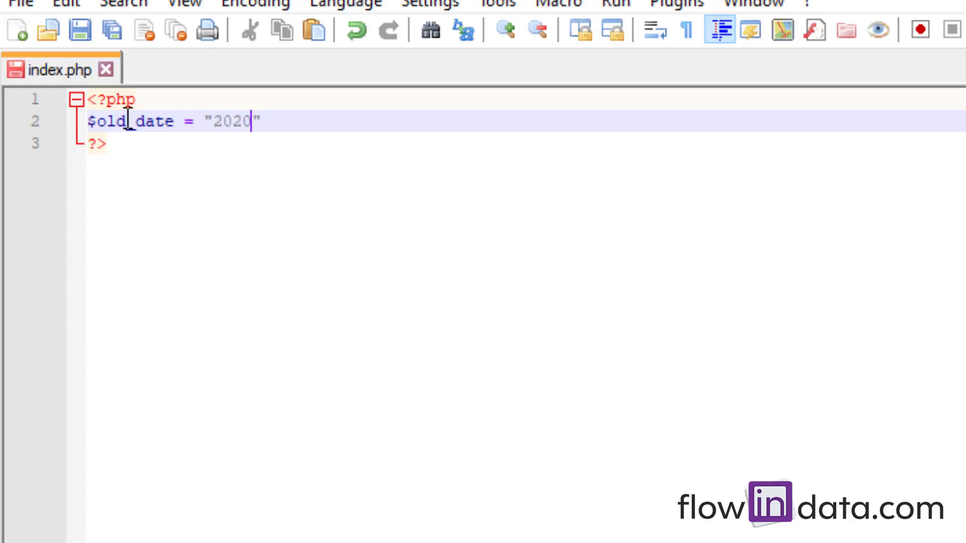
{"action": "type", "text": "-12-17"}
{"action": "type", "text": "$new"}
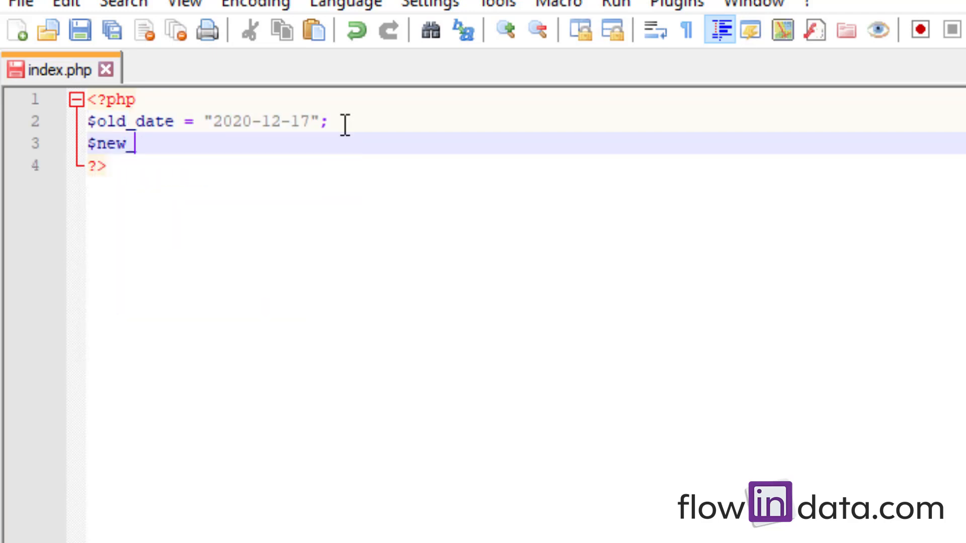
Step: Set $new_date to date("d-m-Y", strtotime($old_date)) on line 3
{"action": "type", "text": "_date ="}
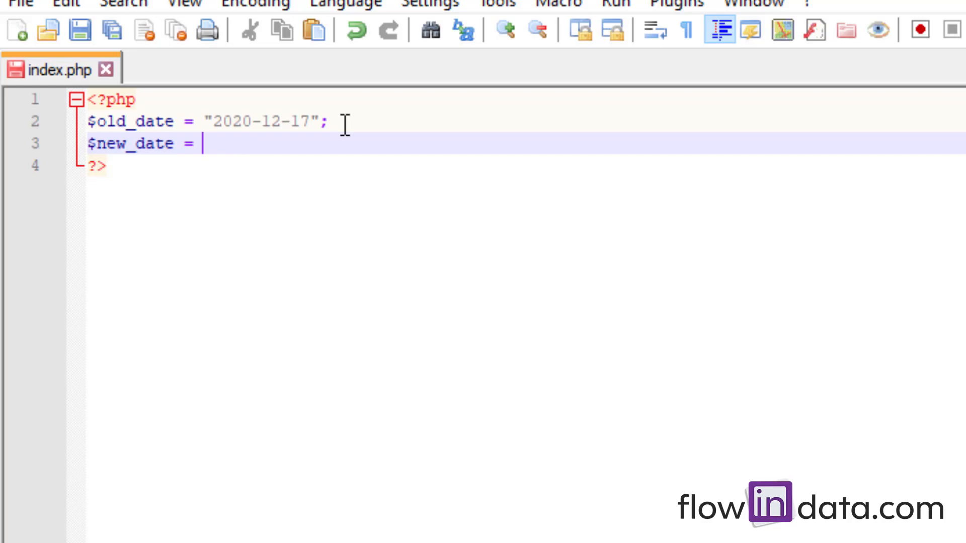
{"action": "type", "text": "date("}
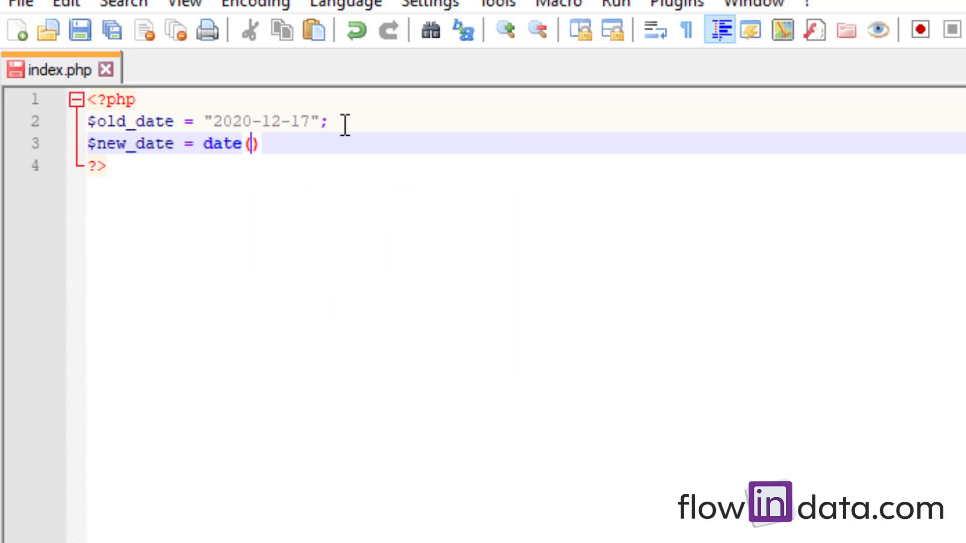
{"action": "type", "text": "\"\""}
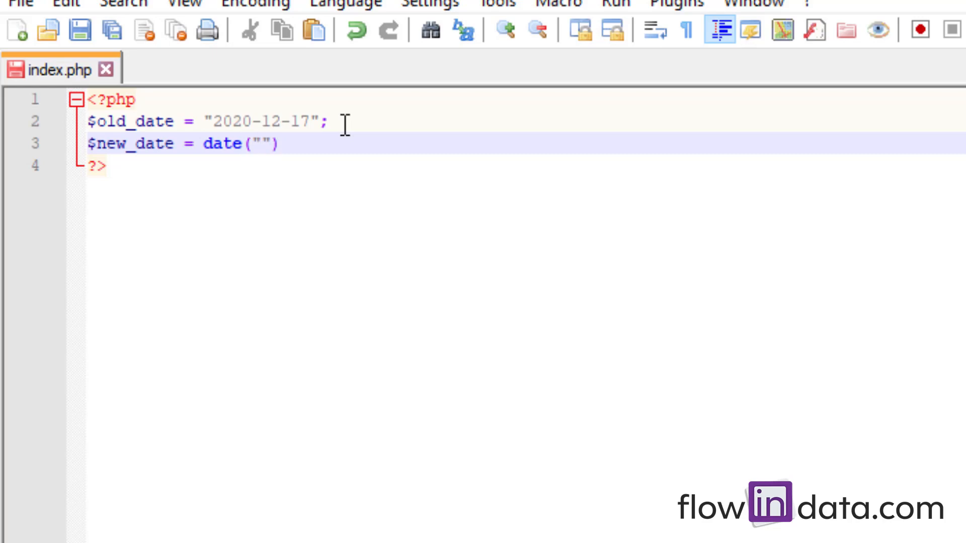
{"action": "type", "text": "d-m-"}
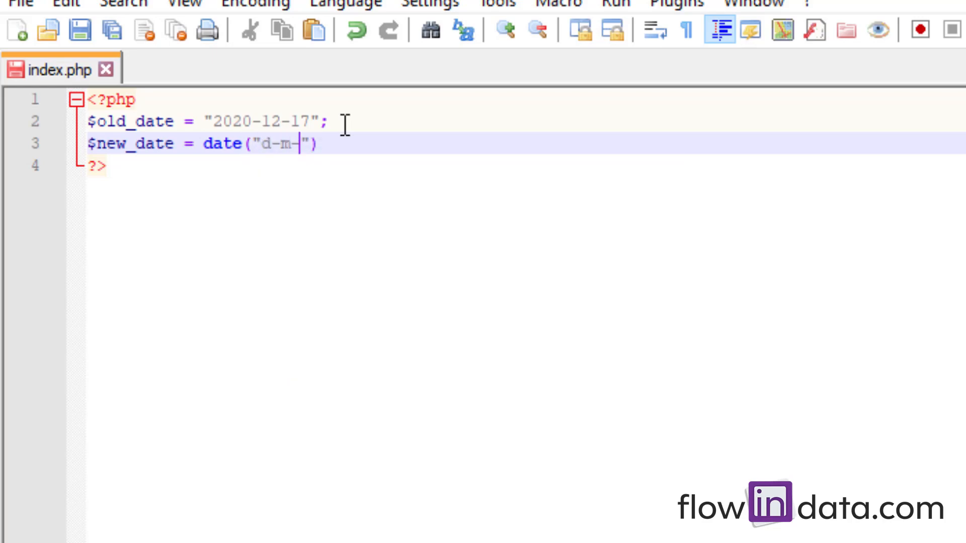
{"action": "type", "text": "Y"}
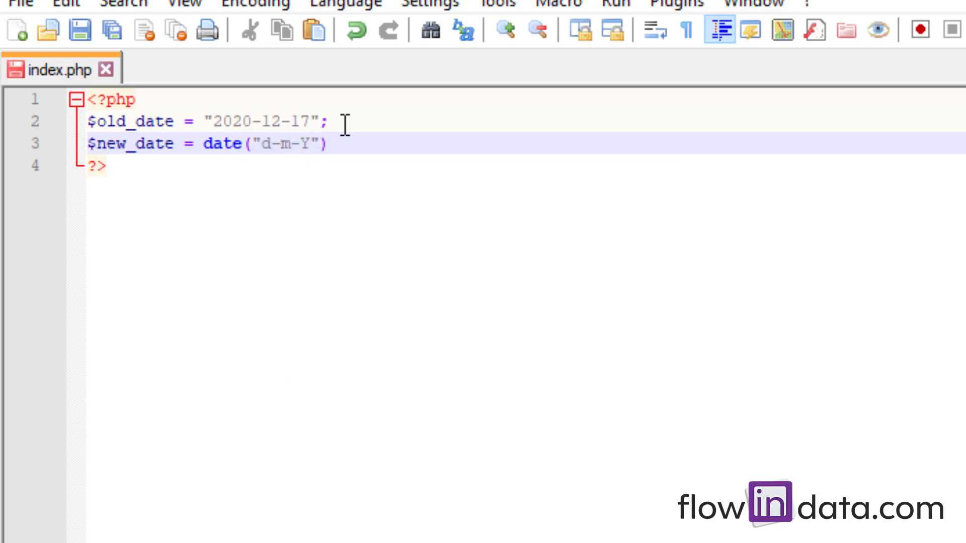
{"action": "type", "text": ")"}
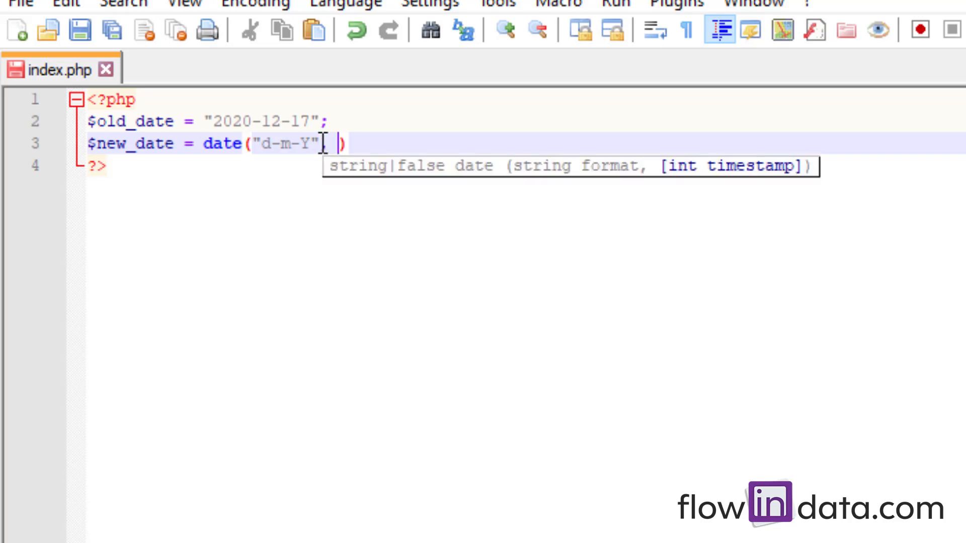
{"action": "type", "text": "strtotime("}
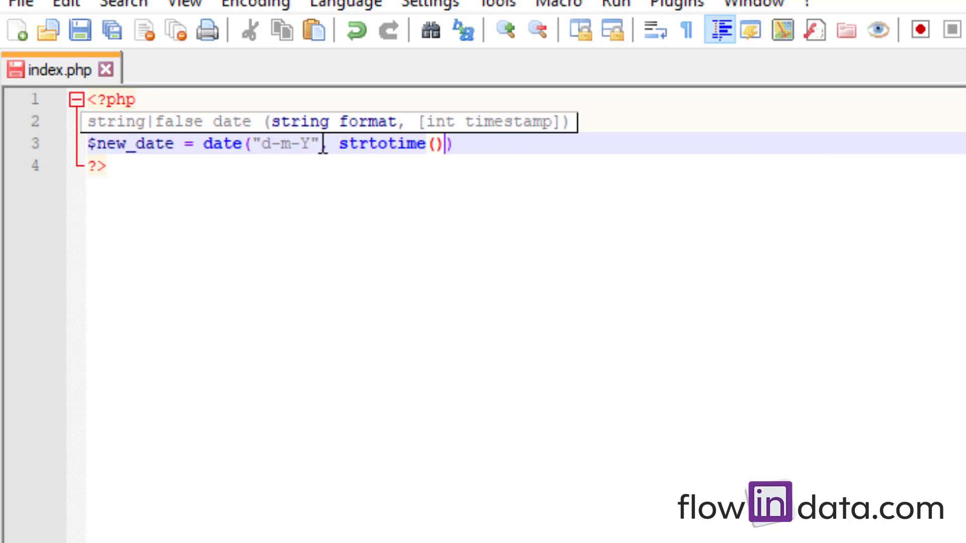
{"action": "type", "text": "$old_date"}
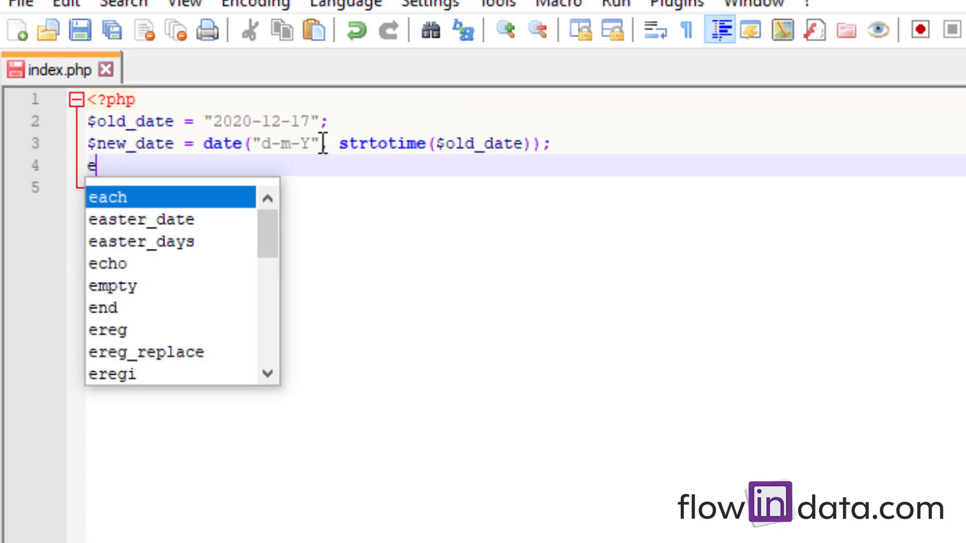
Step: Echo $new_date and reload index.php in the browser to check the output
{"action": "type", "text": "cho $ne"}
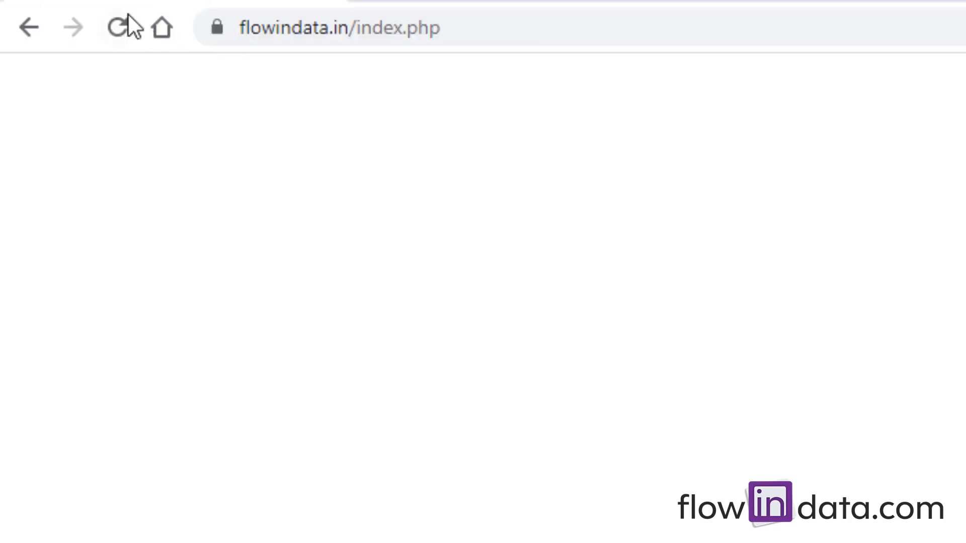
{"action": "left_click", "coordinate": [117, 27]}
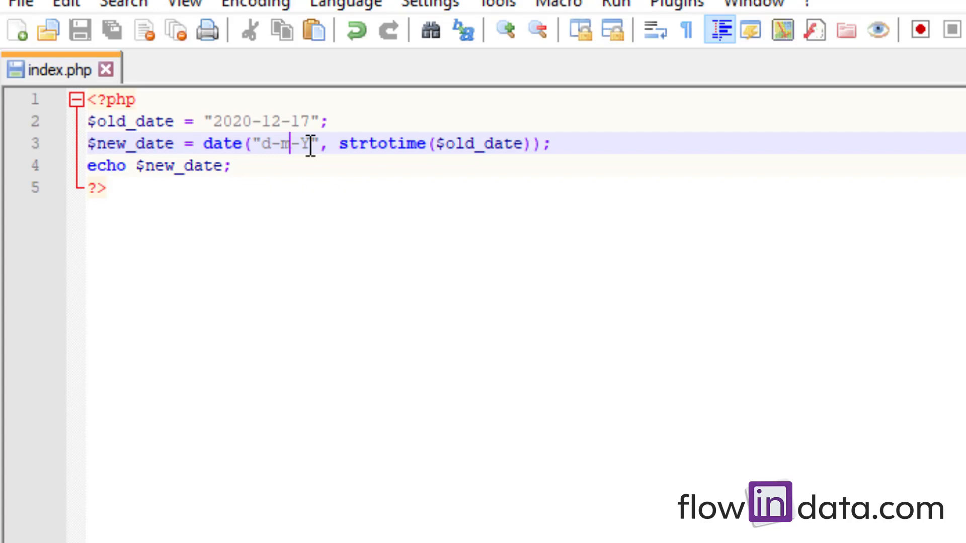
{"action": "left_click", "coordinate": [218, 121]}
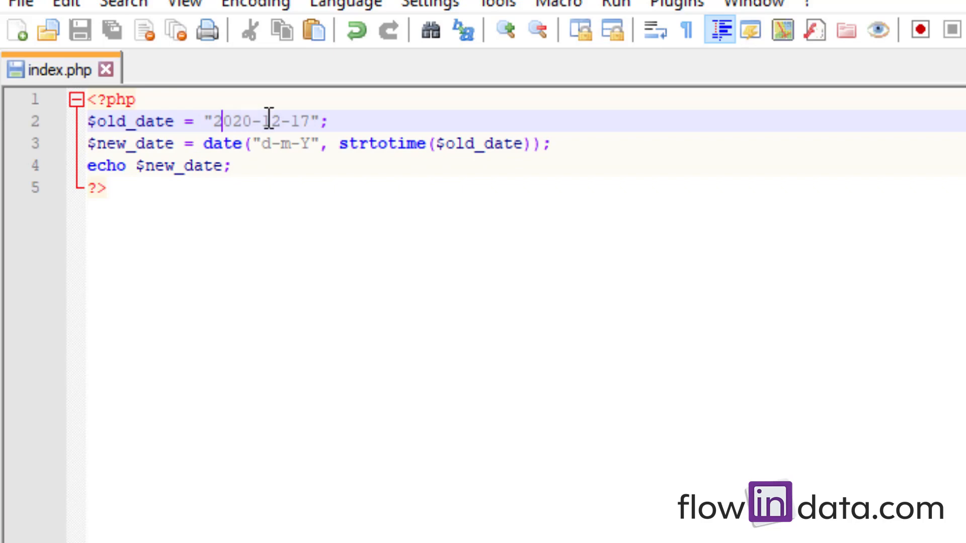
{"action": "double_click", "coordinate": [299, 122]}
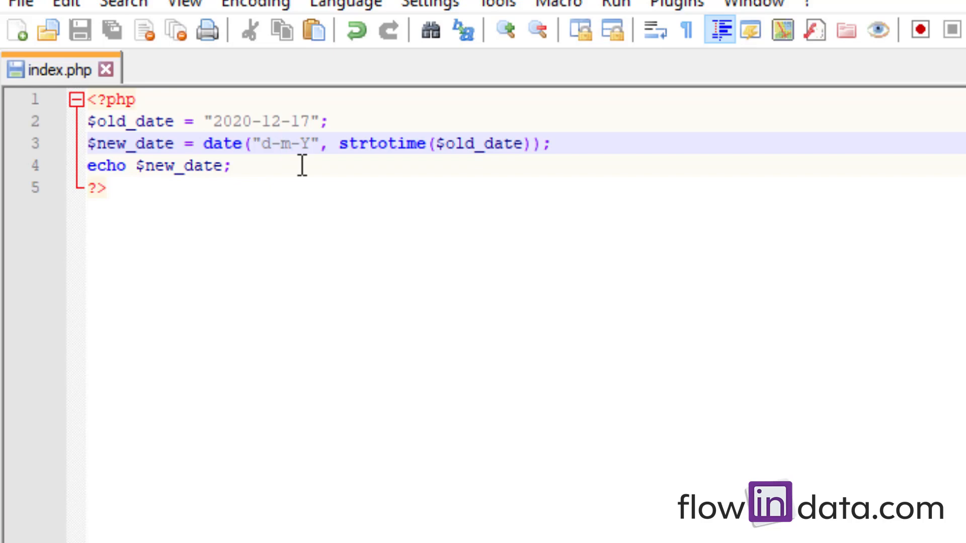
{"action": "left_click", "coordinate": [281, 144]}
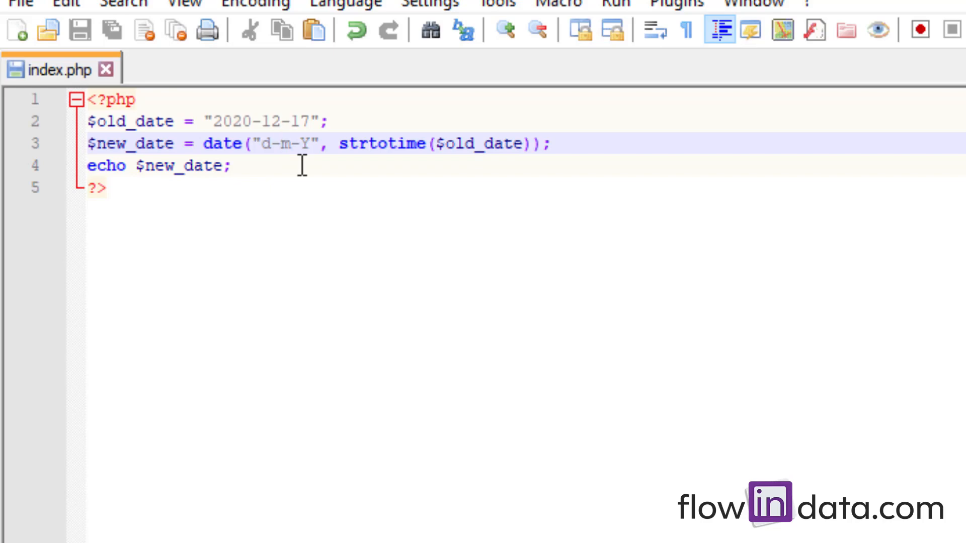
{"action": "left_click", "coordinate": [279, 144]}
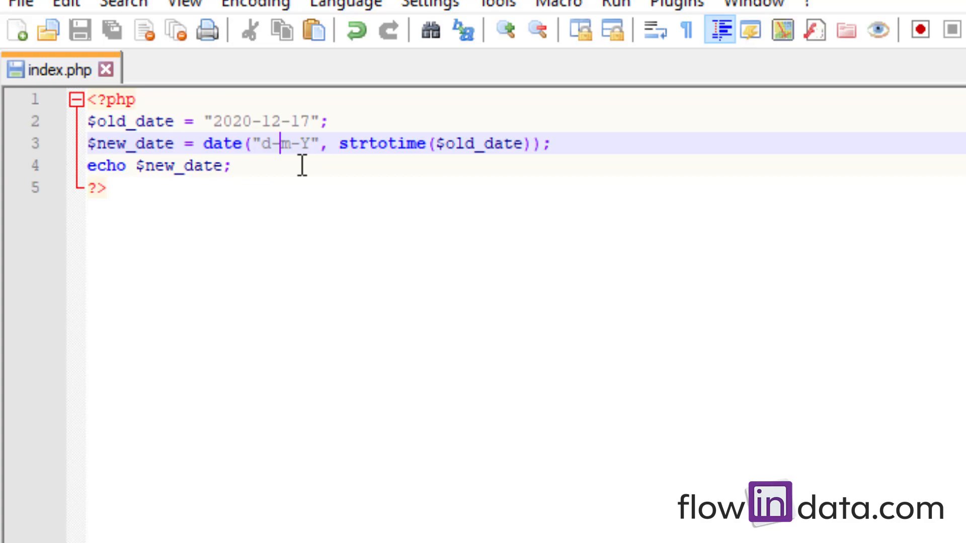